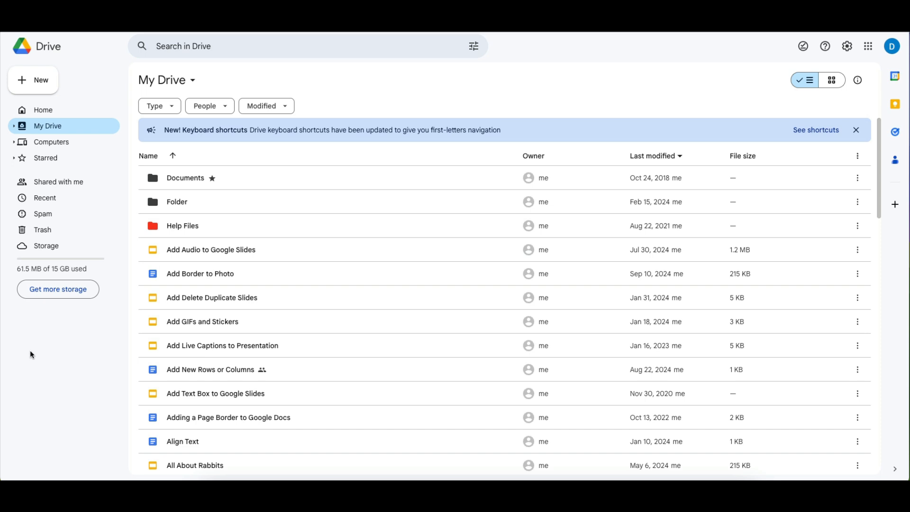
{"action": "mouse_move", "coordinate": [202, 321]}
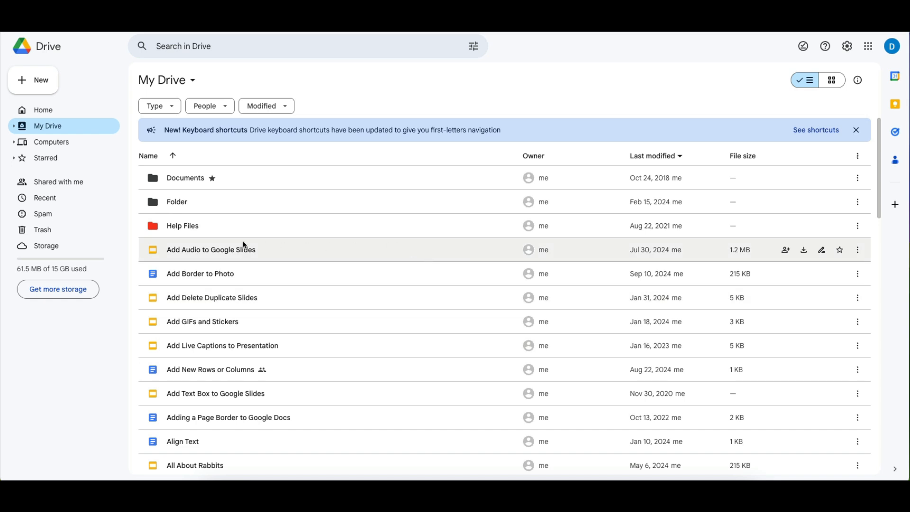
{"action": "mouse_move", "coordinate": [225, 248]}
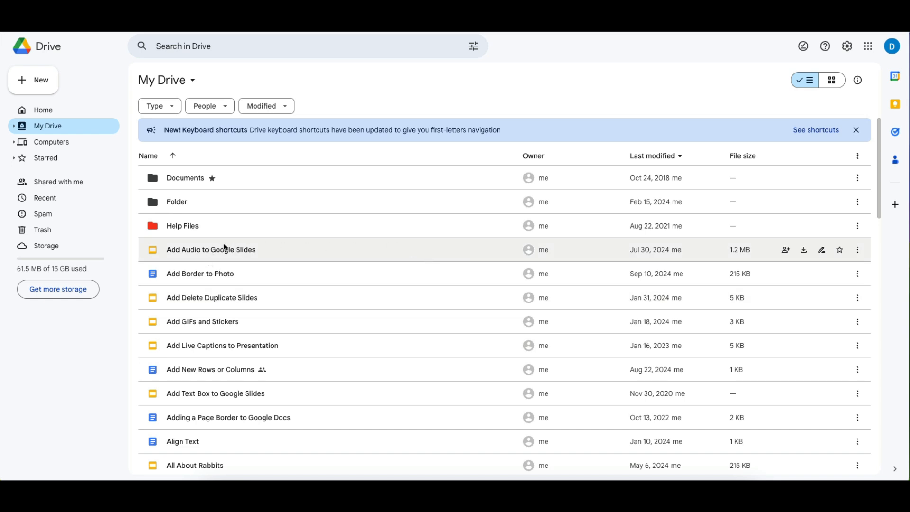
Bring up the context menu for the Add Audio to Google Slides presentation in My Drive.
{"action": "right_click", "coordinate": [210, 249]}
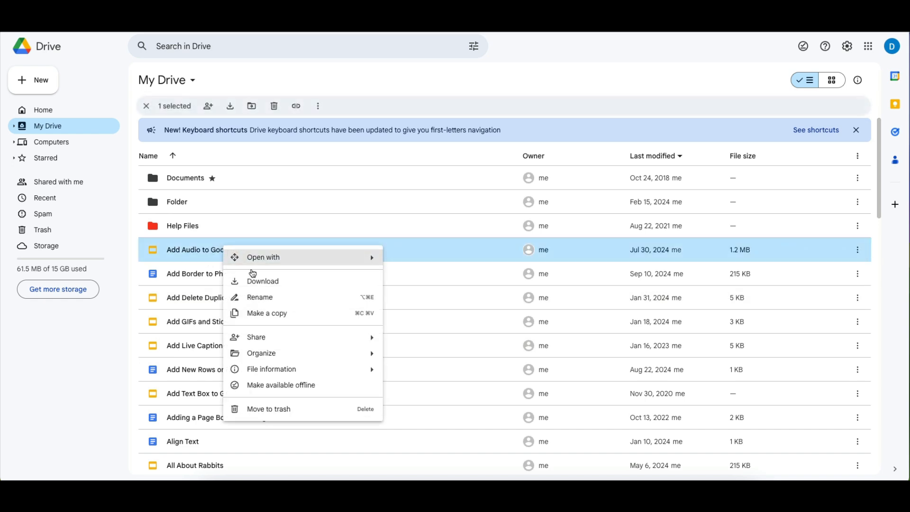
{"action": "mouse_move", "coordinate": [247, 400]}
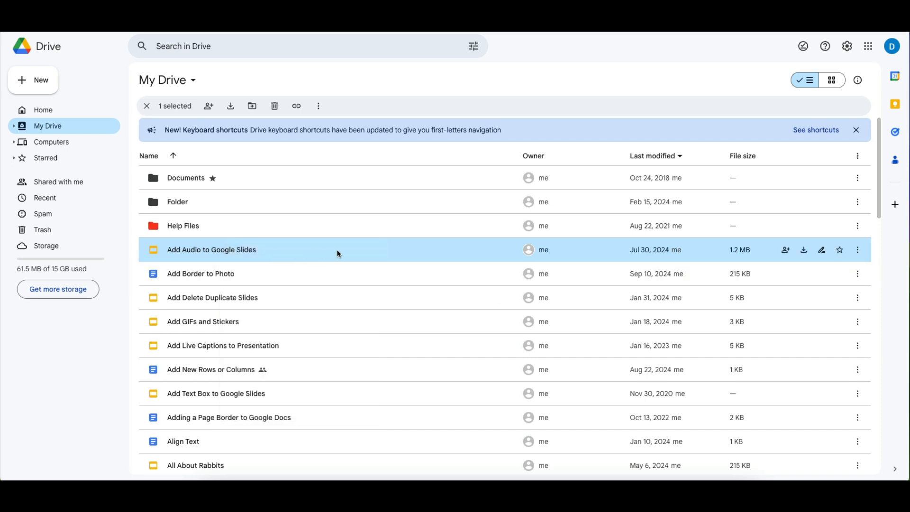
{"action": "mouse_move", "coordinate": [132, 244]}
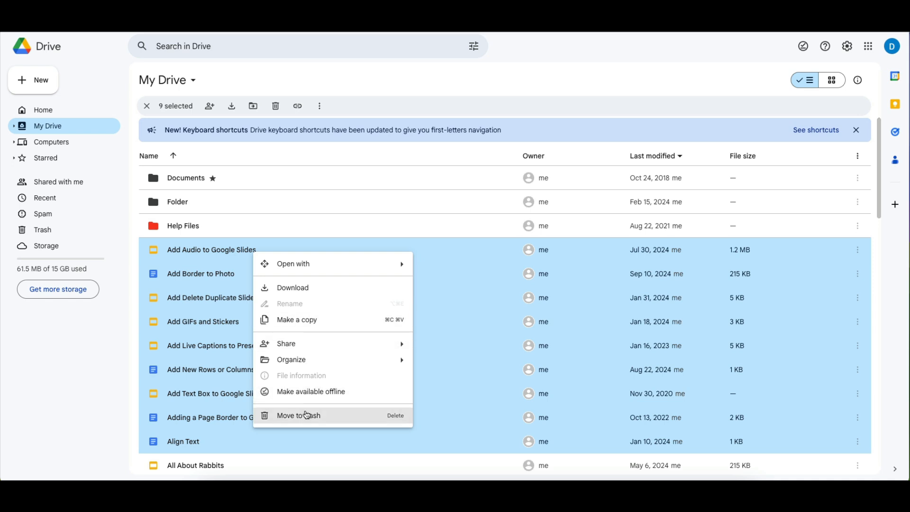
{"action": "mouse_move", "coordinate": [128, 235]}
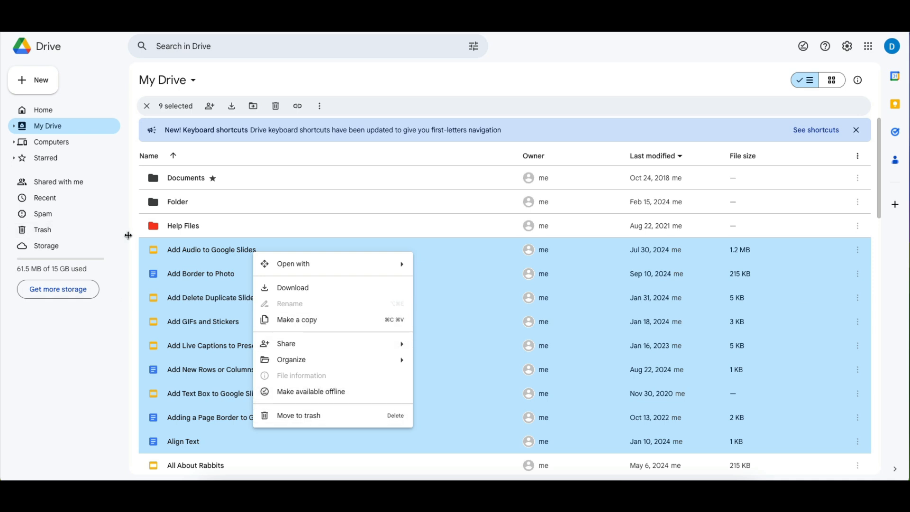
{"action": "right_click", "coordinate": [210, 250]}
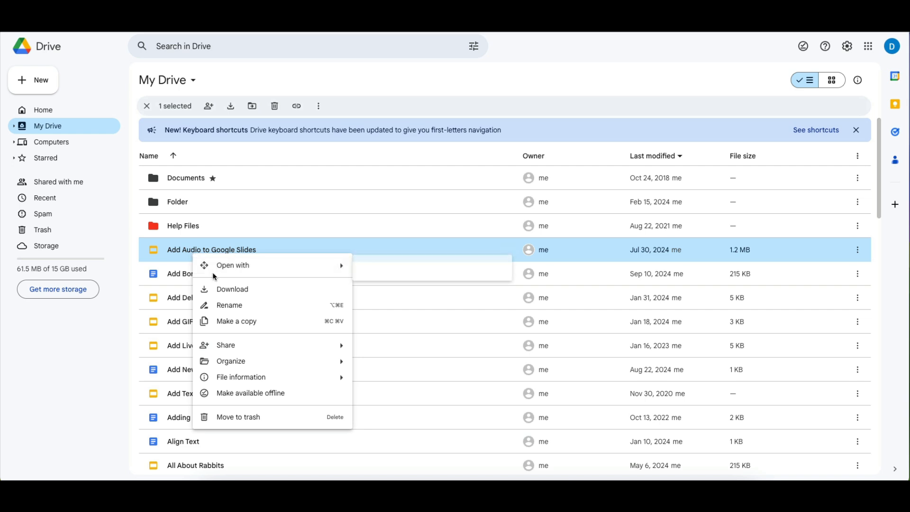
{"action": "mouse_move", "coordinate": [249, 417]}
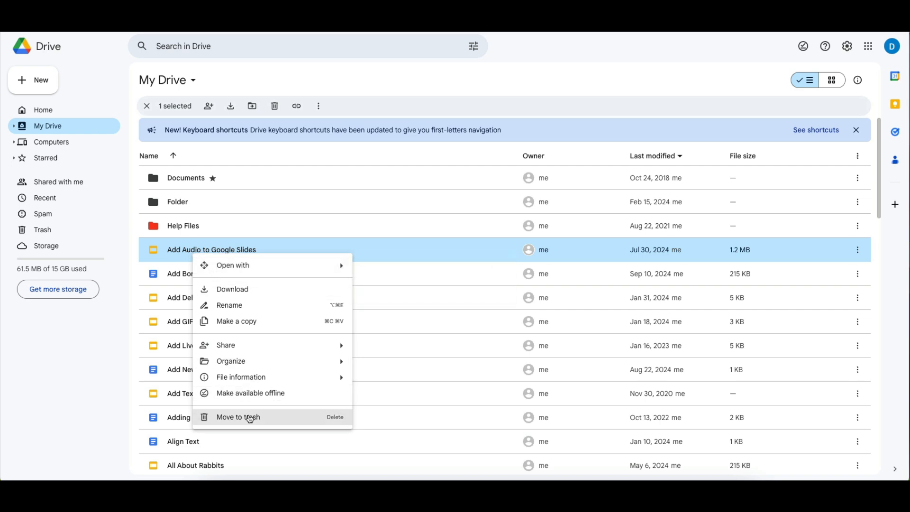
Send the Add Audio to Google Slides presentation to the trash via Move to trash.
{"action": "left_click", "coordinate": [237, 417]}
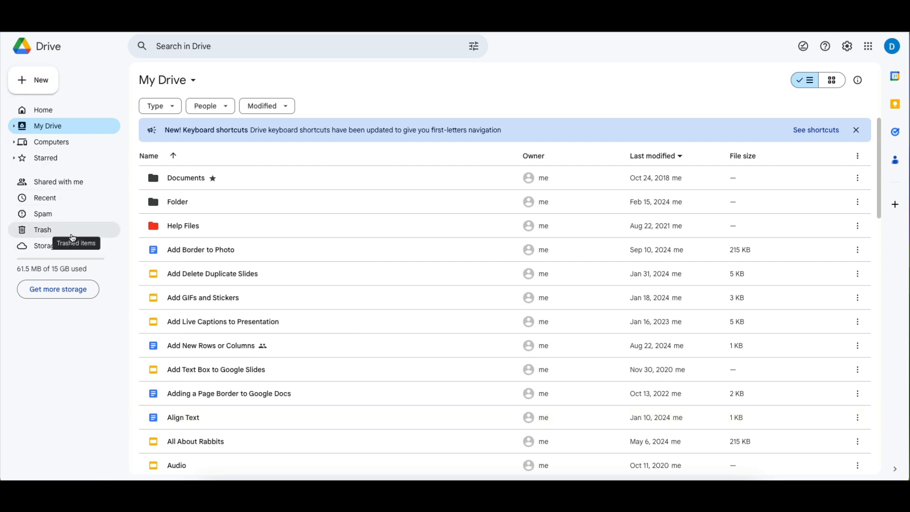
Show the Trash list and bring up actions for the trashed presentation.
{"action": "left_click", "coordinate": [42, 230]}
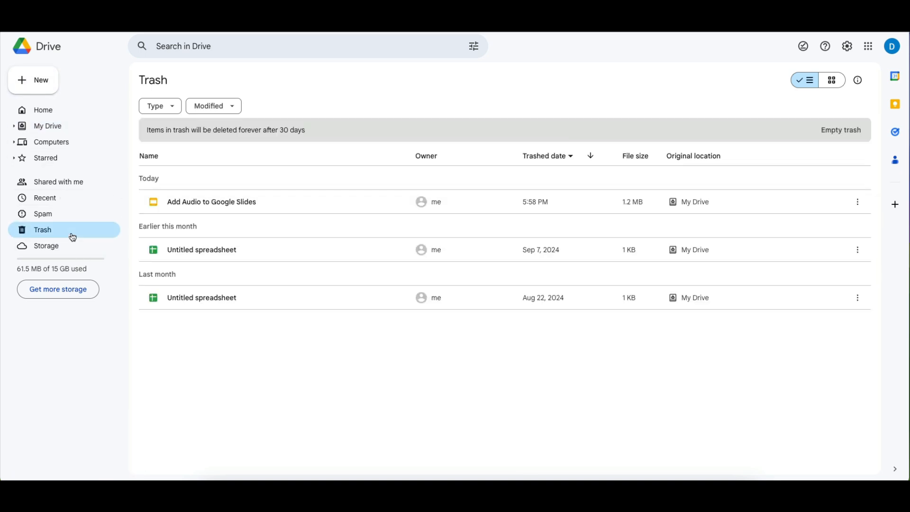
{"action": "mouse_move", "coordinate": [226, 201]}
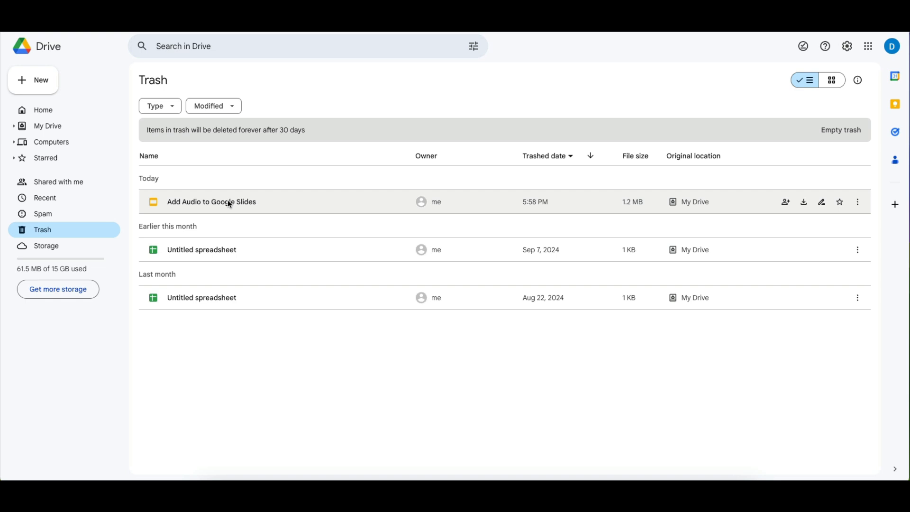
{"action": "right_click", "coordinate": [212, 201]}
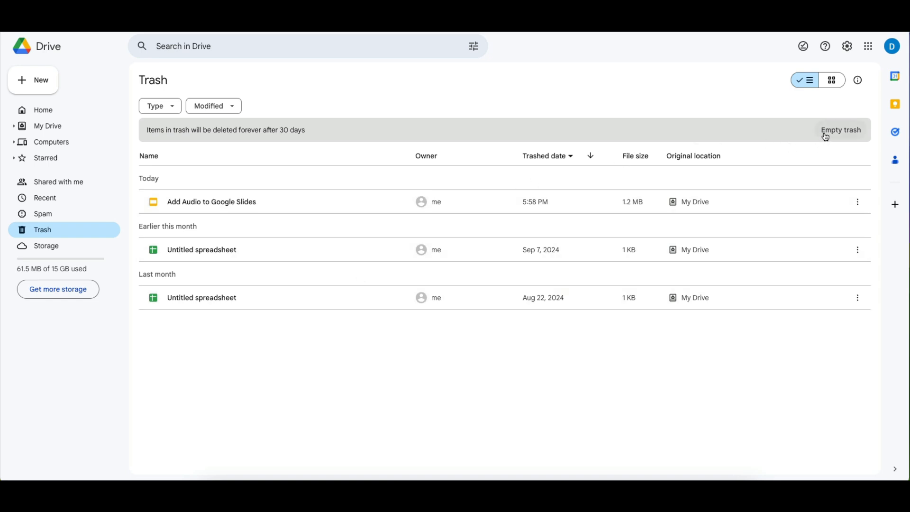
{"action": "left_click", "coordinate": [841, 130]}
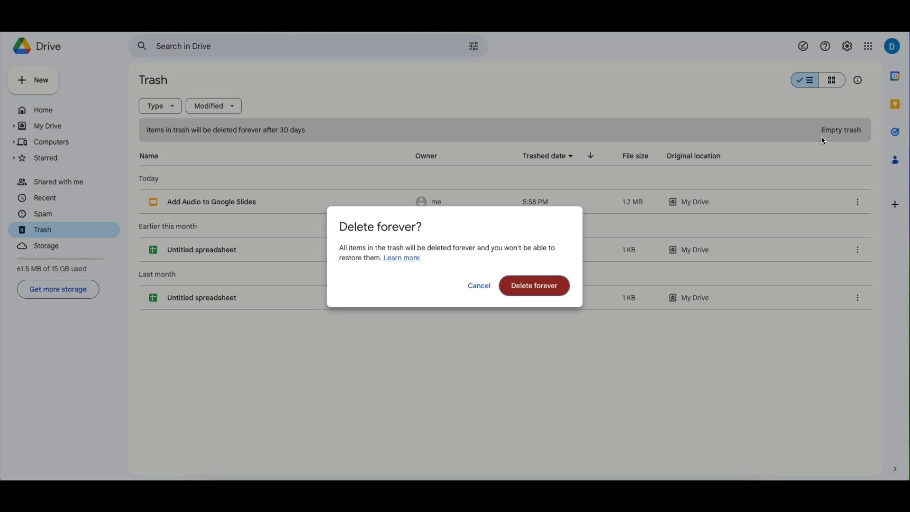
{"action": "mouse_move", "coordinate": [478, 286]}
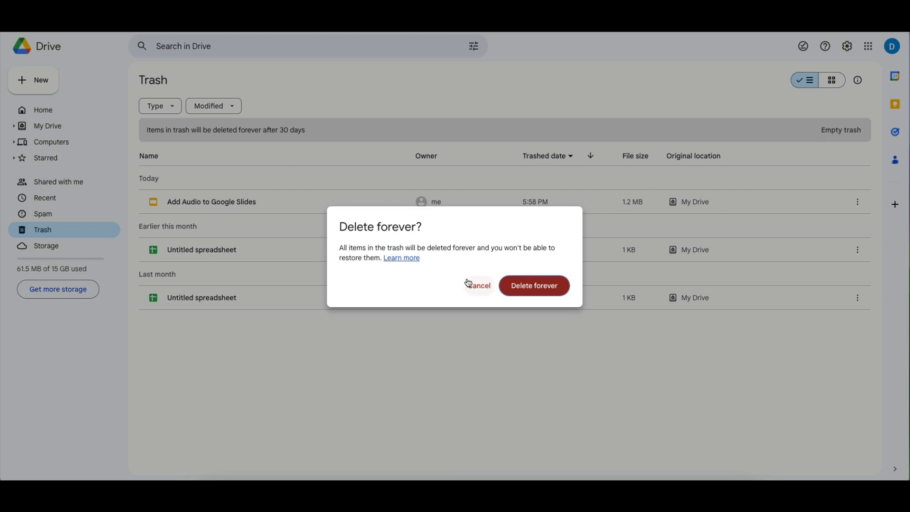
{"action": "left_click", "coordinate": [477, 285]}
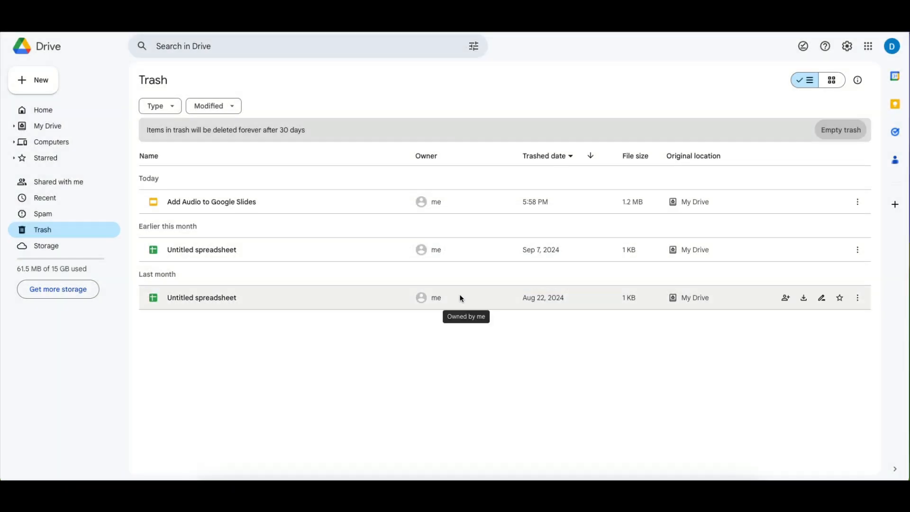
{"action": "mouse_move", "coordinate": [172, 146]}
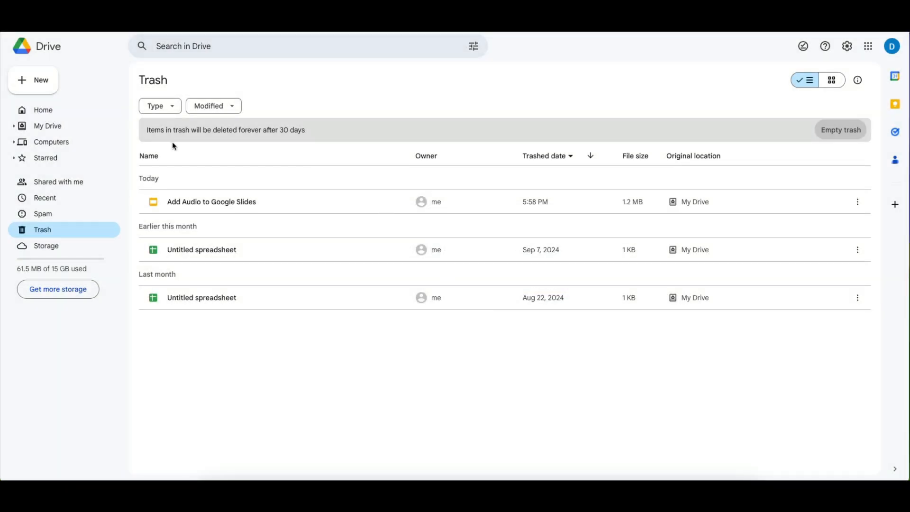